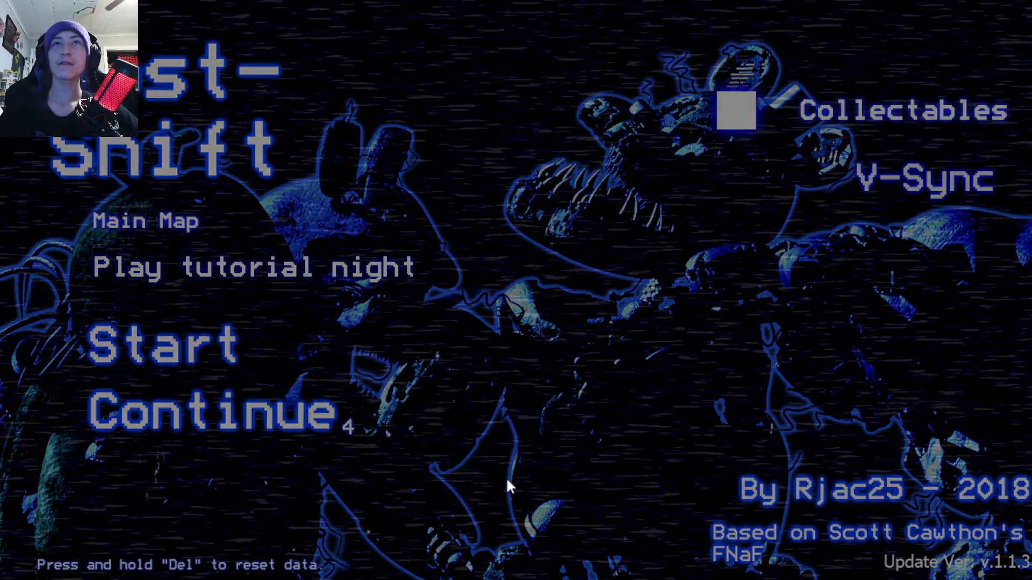
- Resume the saved Night 4 progress from the main menu via Continue
left_click(898, 110)
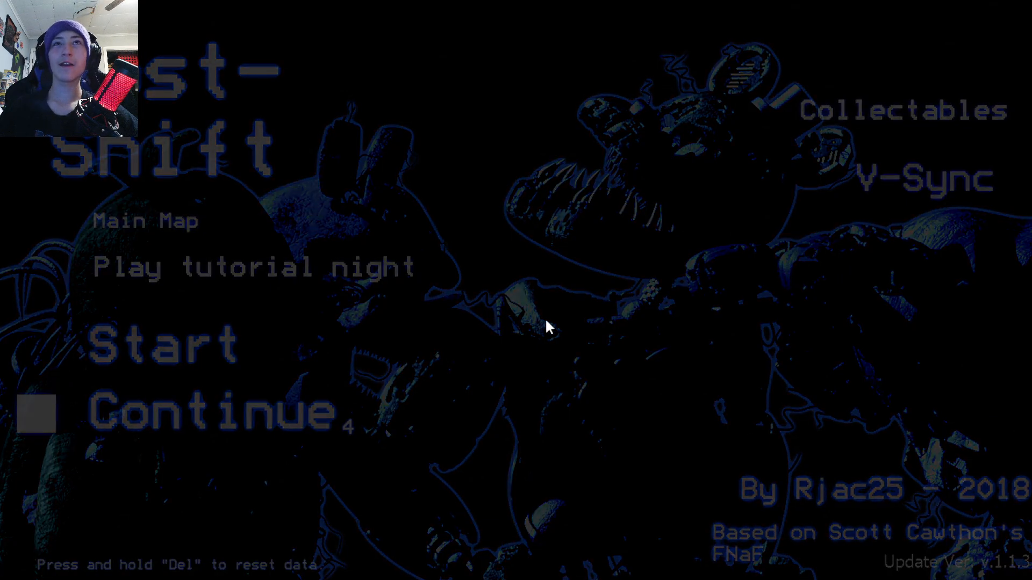
- Advance into Night 4, starting at 12 AM facing the Freddy stage doorway
left_click(210, 411)
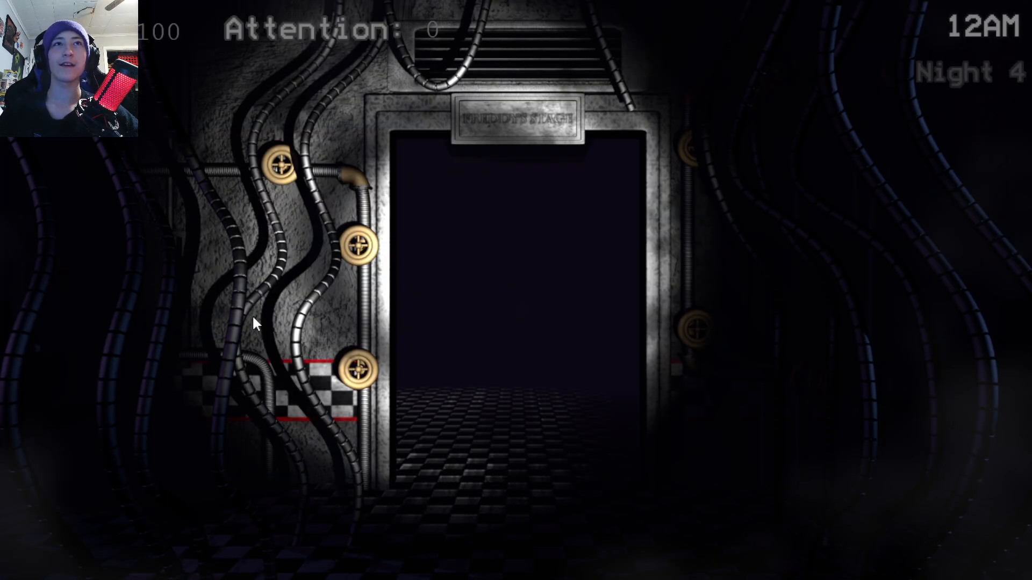
mouse_move(520, 297)
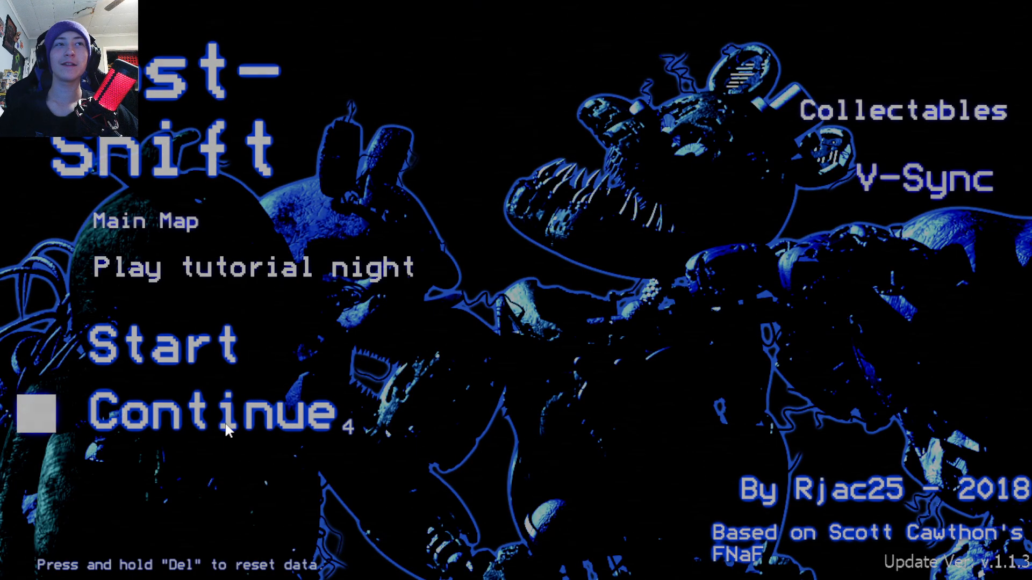
left_click(211, 410)
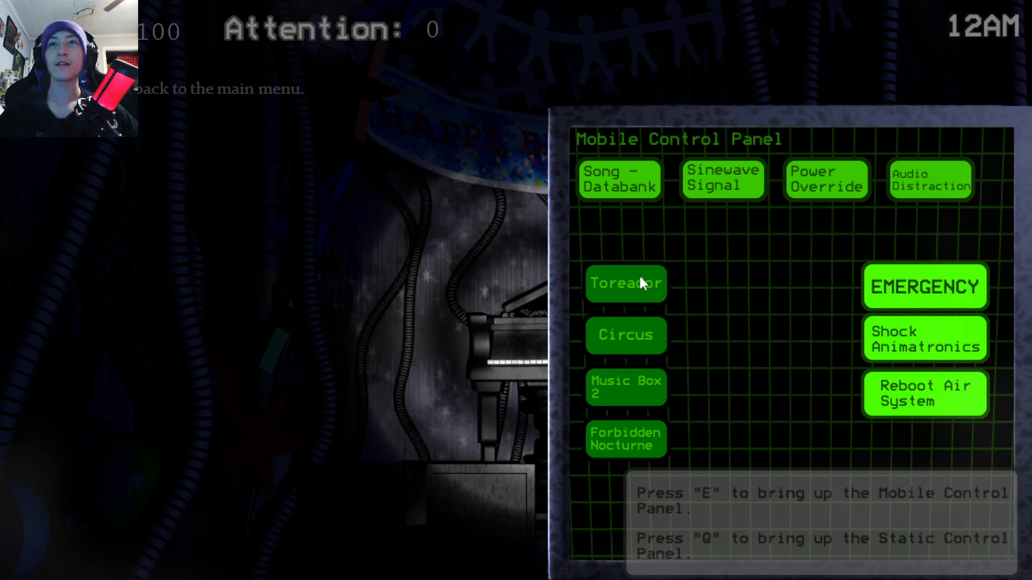
mouse_move(637, 289)
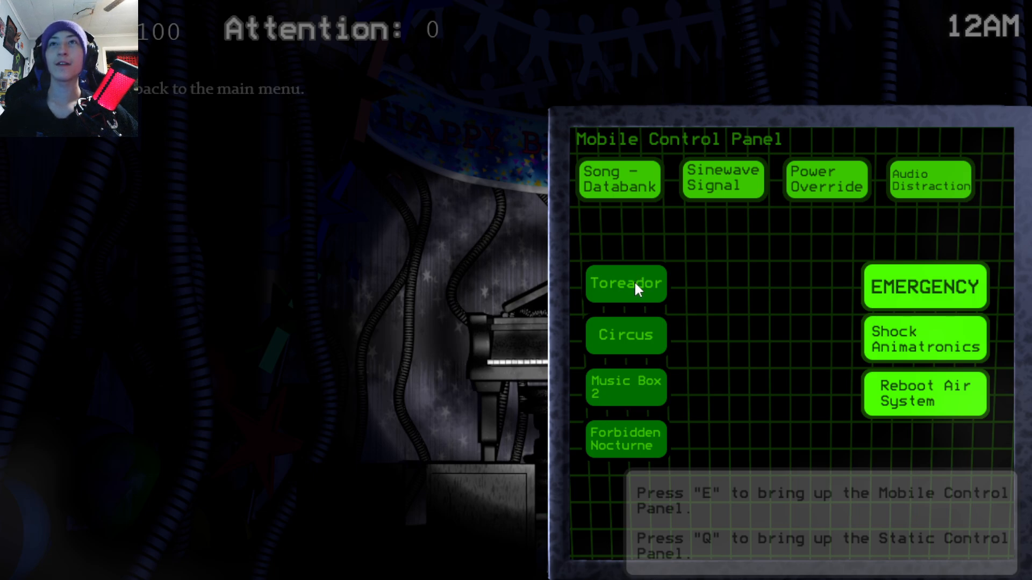
mouse_move(635, 352)
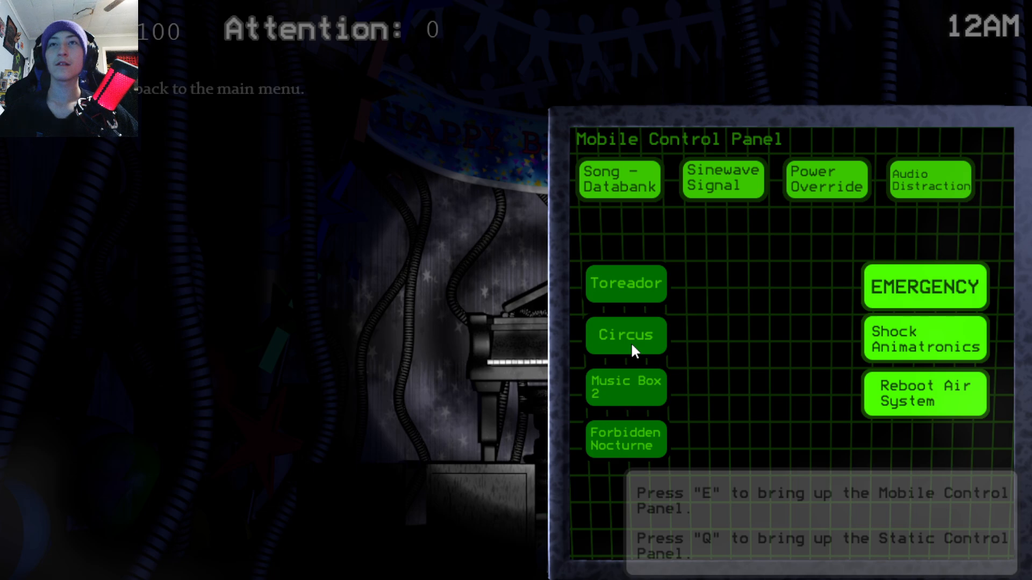
mouse_move(617, 450)
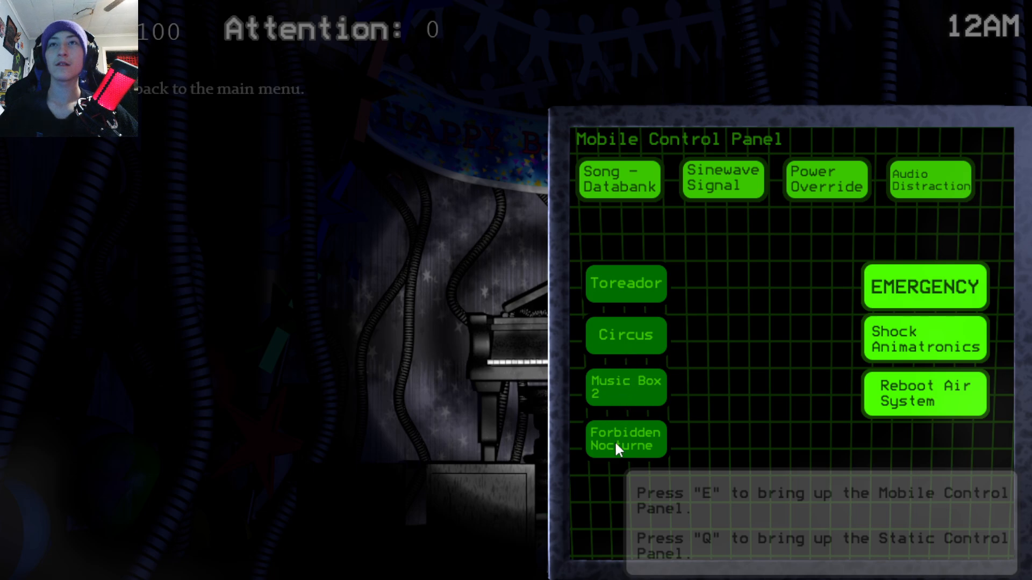
mouse_move(639, 406)
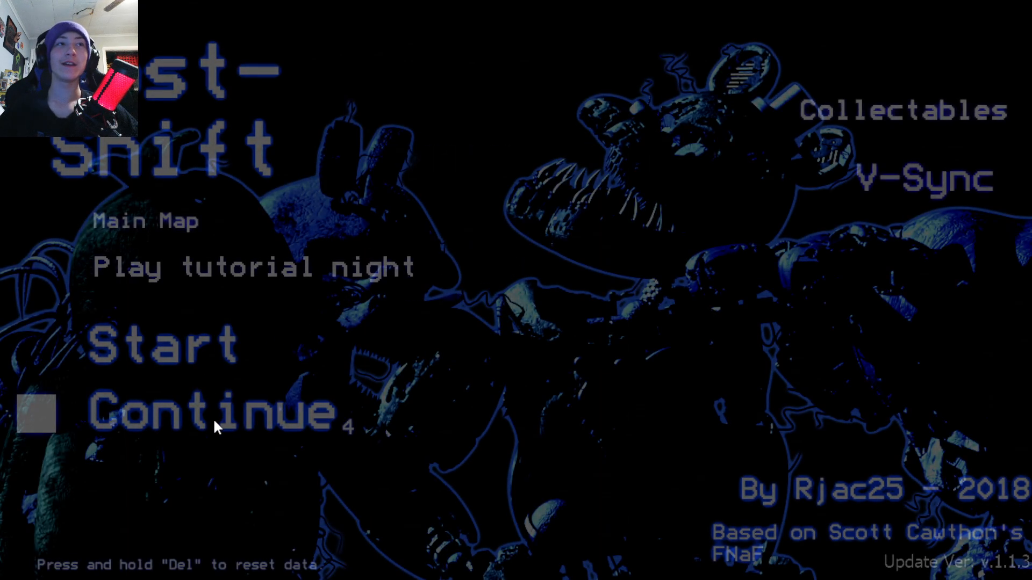
- Resume Night 4 again from the main menu after dying
left_click(208, 411)
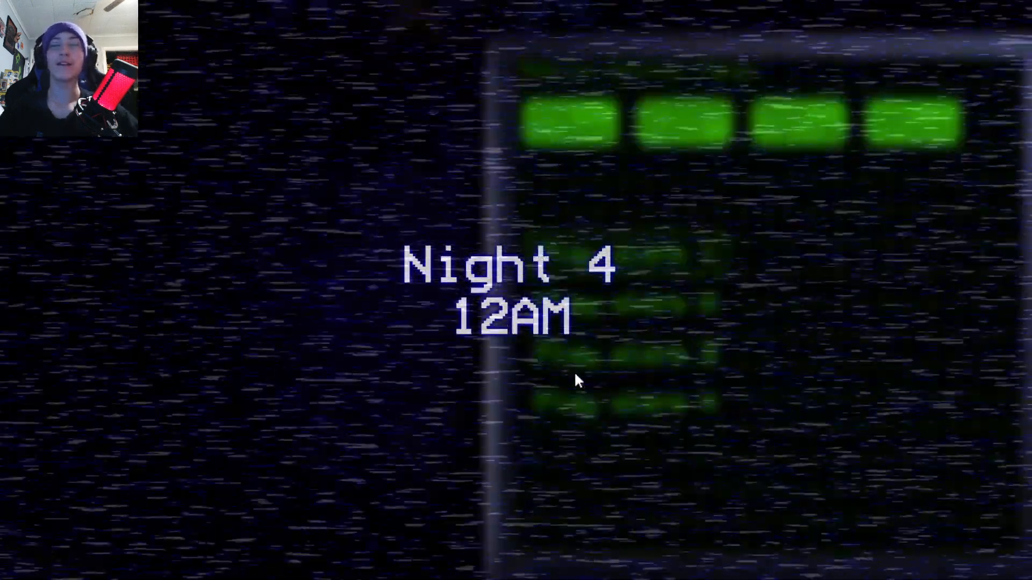
mouse_move(562, 310)
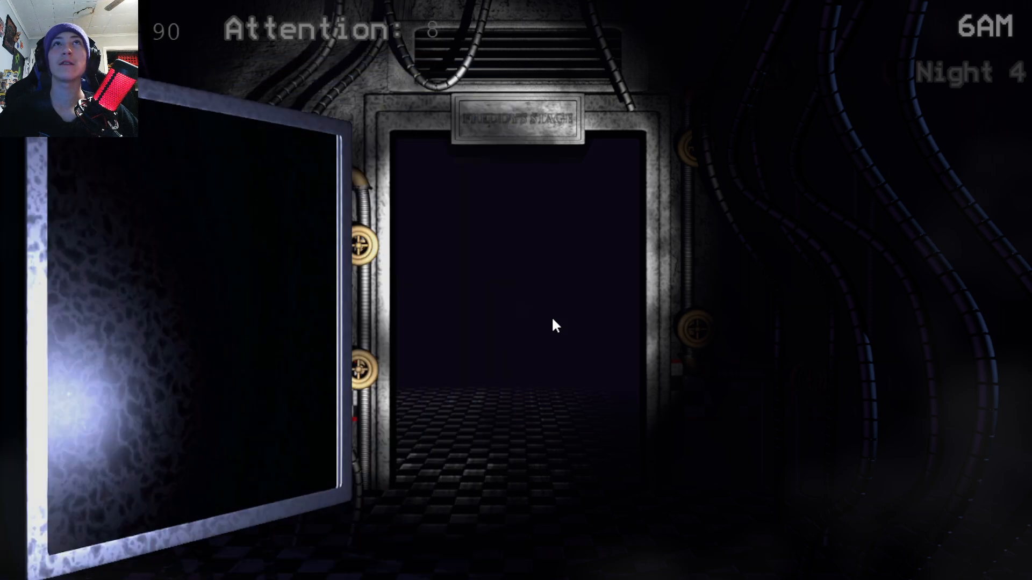
- Dismiss the 6 AM Night 4 completion and return to the title menu
left_click(924, 395)
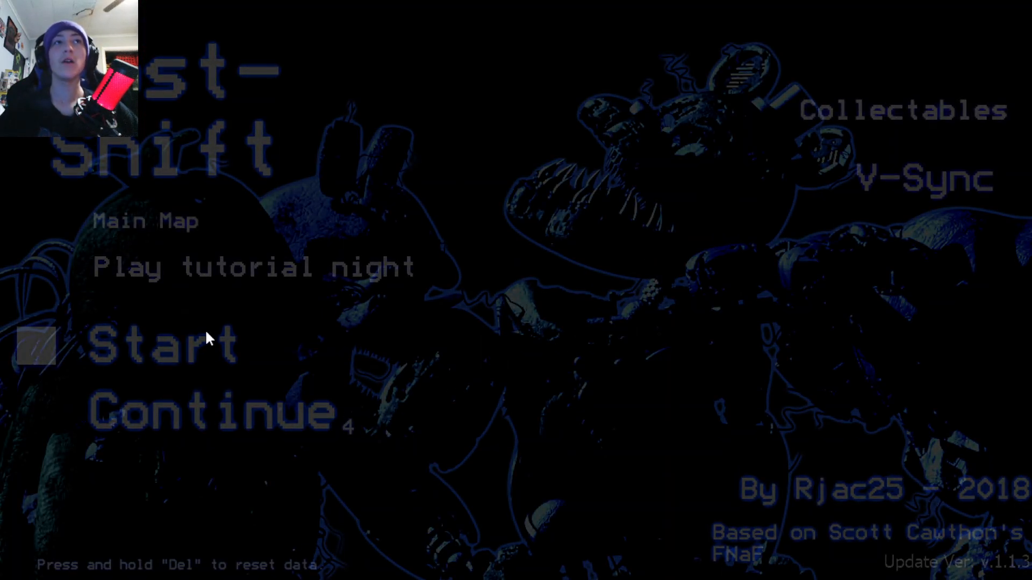
- Begin a brand-new game via Start, reaching the content warning screen
left_click(161, 342)
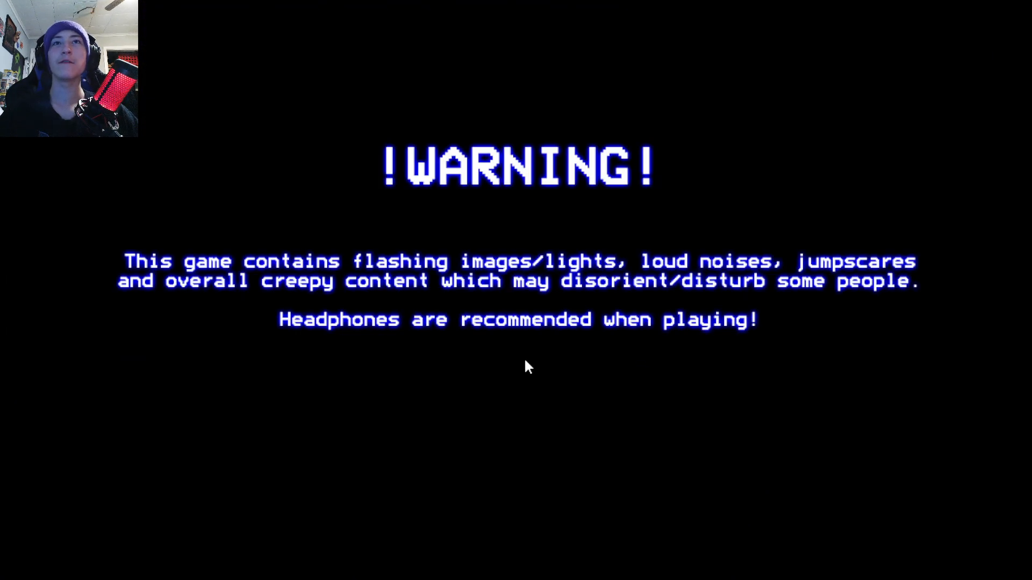